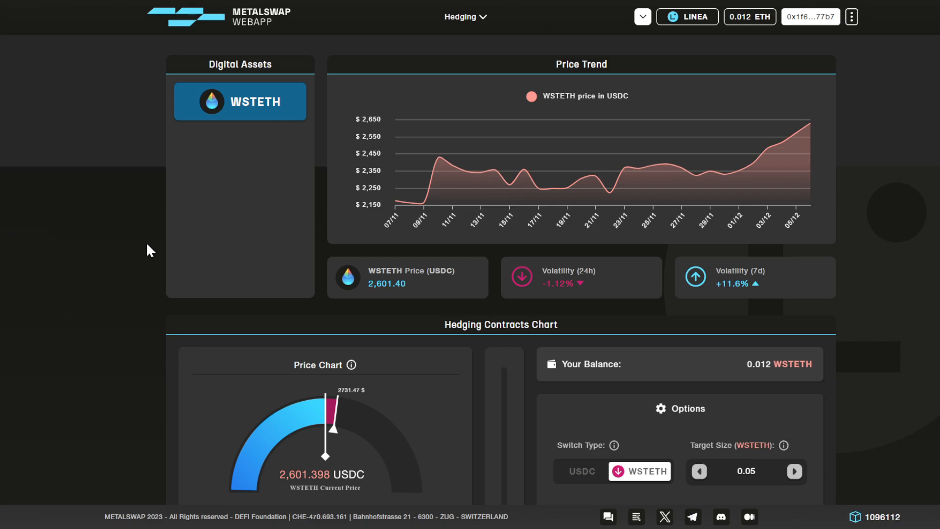
pyautogui.moveTo(262, 241)
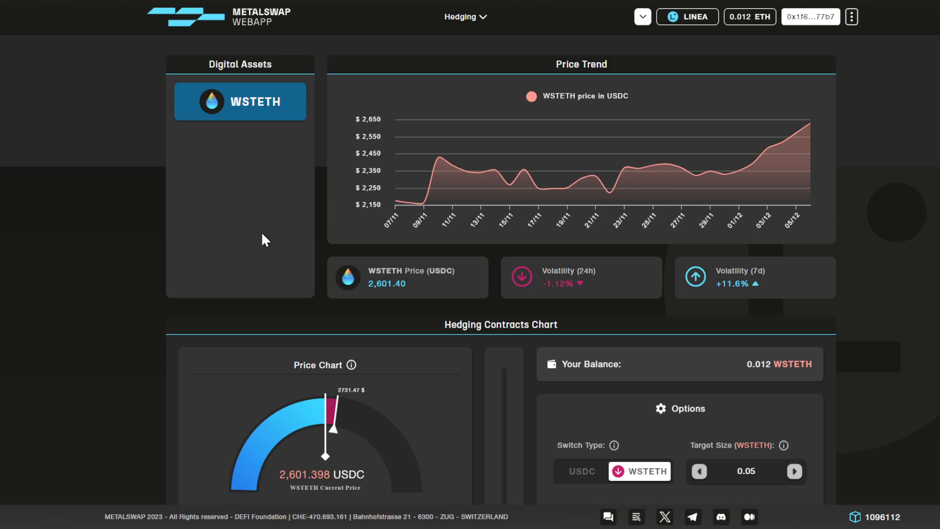
pyautogui.moveTo(263, 253)
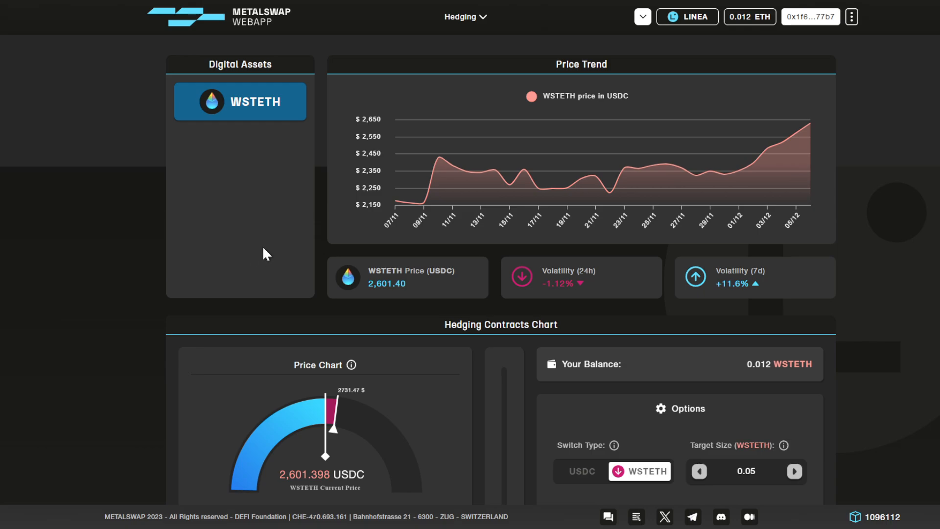
# Close the Hedging menu and scroll to the duration, cover and reward options
pyautogui.click(462, 16)
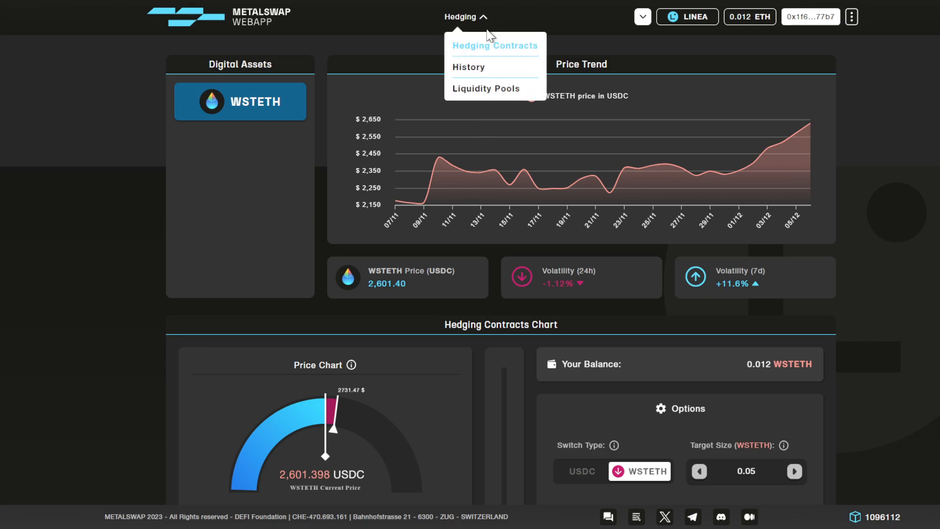
pyautogui.moveTo(503, 55)
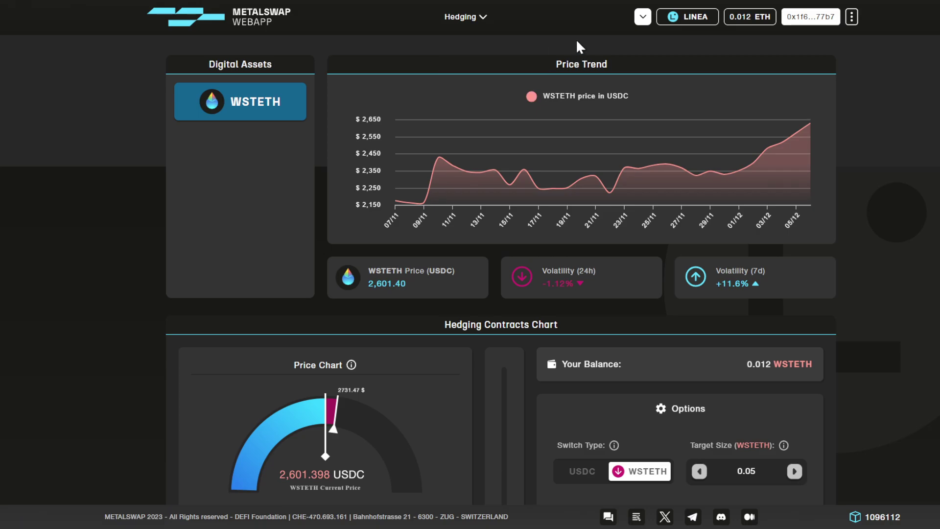
pyautogui.scroll(-3)
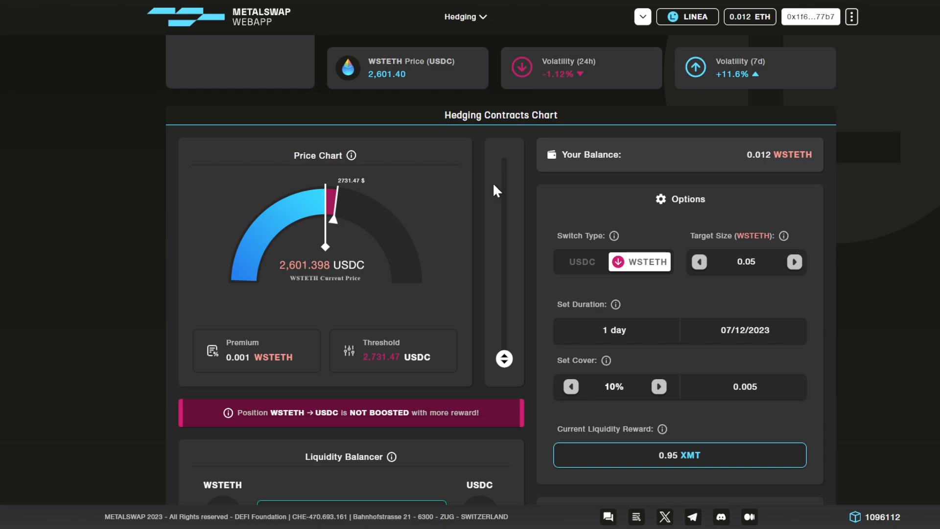
pyautogui.moveTo(488, 187)
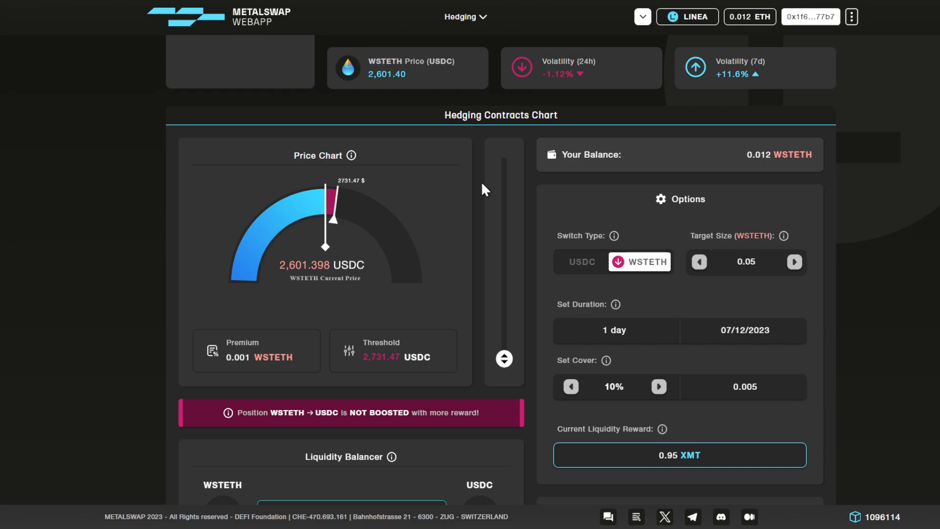
pyautogui.moveTo(558, 119)
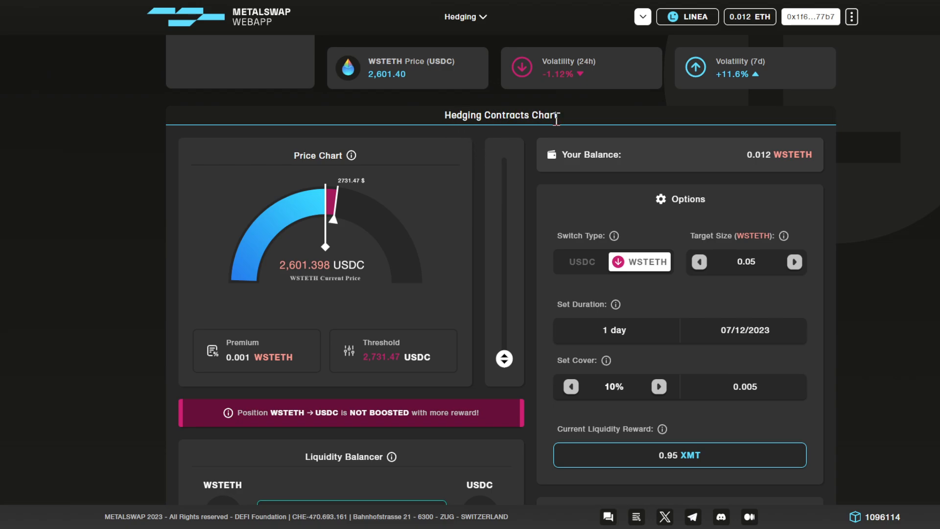
pyautogui.moveTo(334, 220)
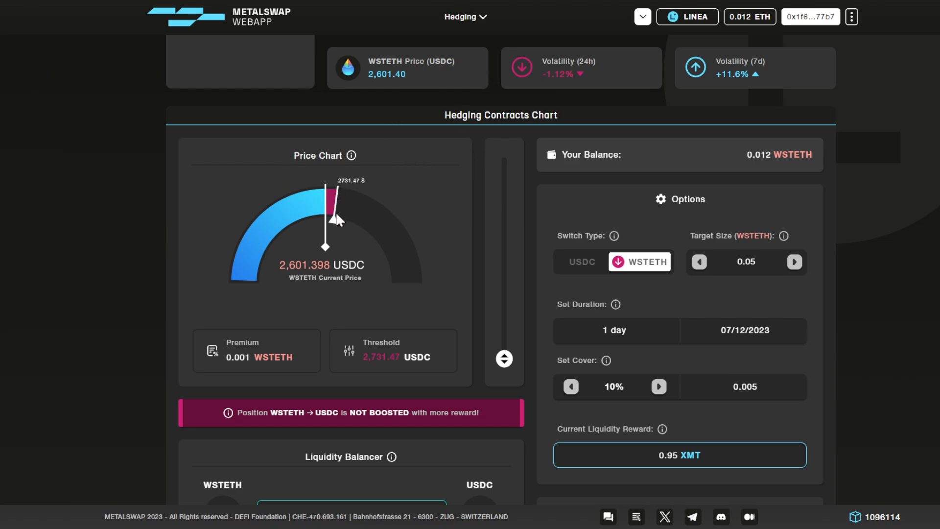
pyautogui.moveTo(653, 178)
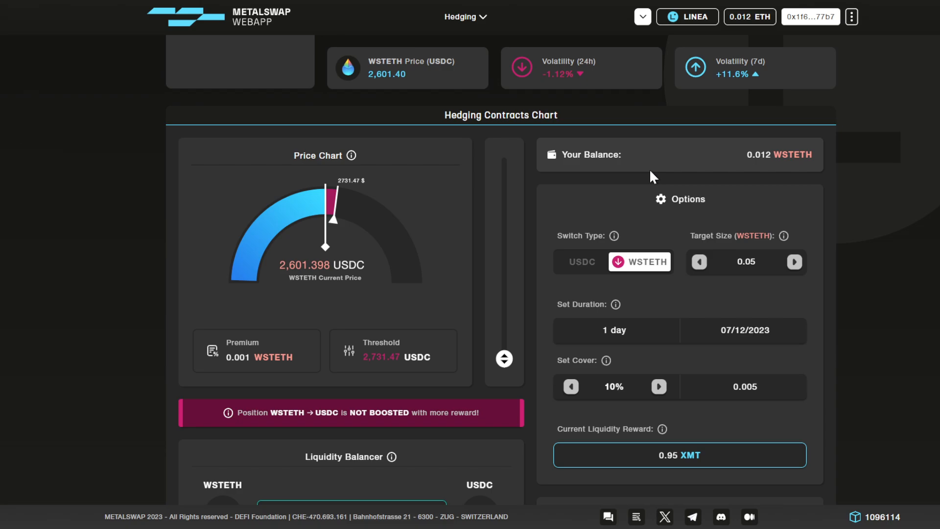
pyautogui.moveTo(800, 216)
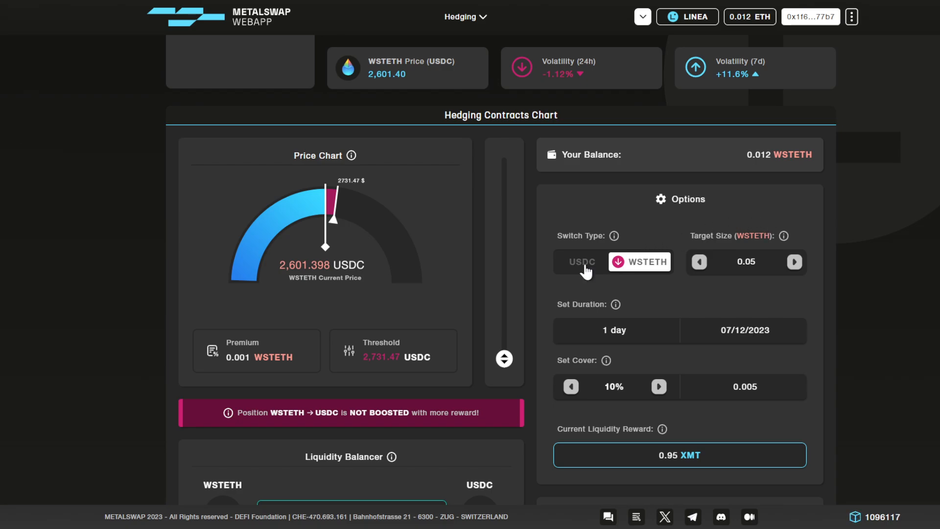
pyautogui.moveTo(577, 266)
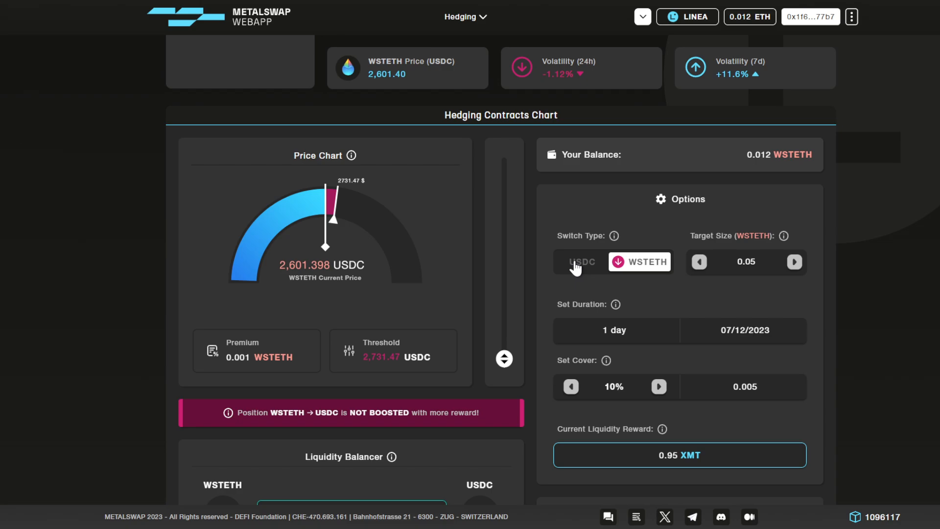
# Switch the hedge type to USDC for a boosted 100 USDC target position
pyautogui.click(582, 262)
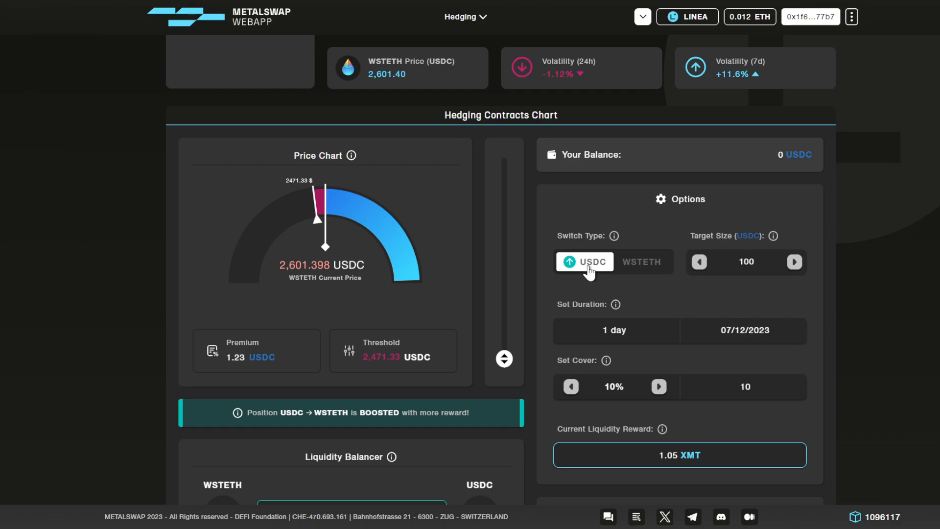
pyautogui.moveTo(331, 215)
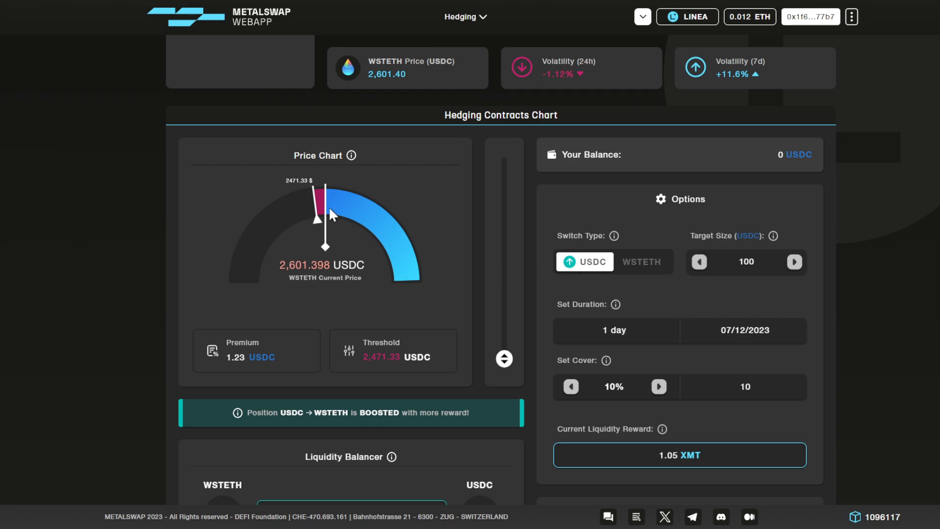
pyautogui.moveTo(403, 254)
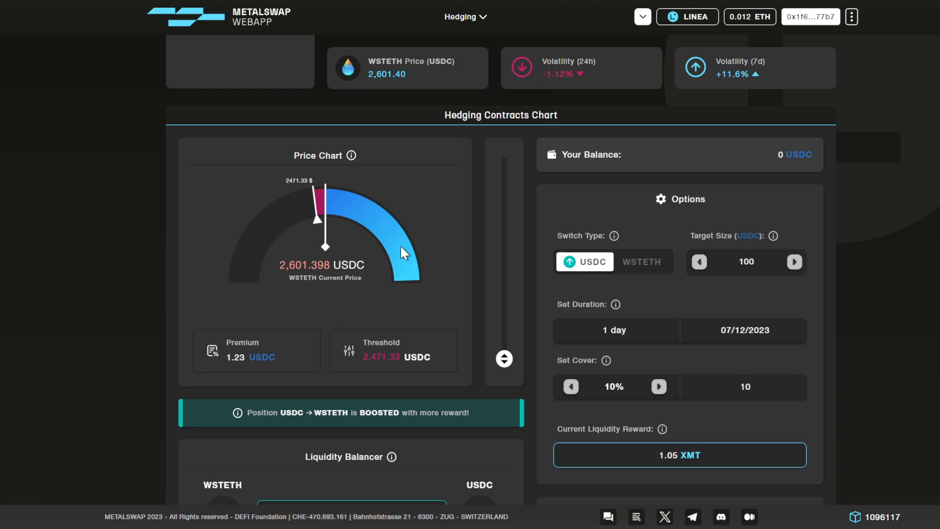
pyautogui.moveTo(391, 259)
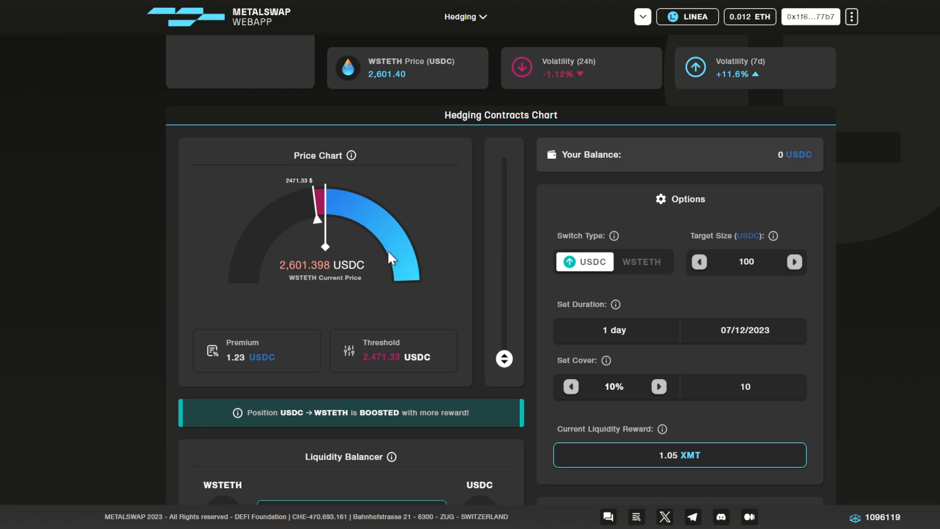
pyautogui.moveTo(617, 267)
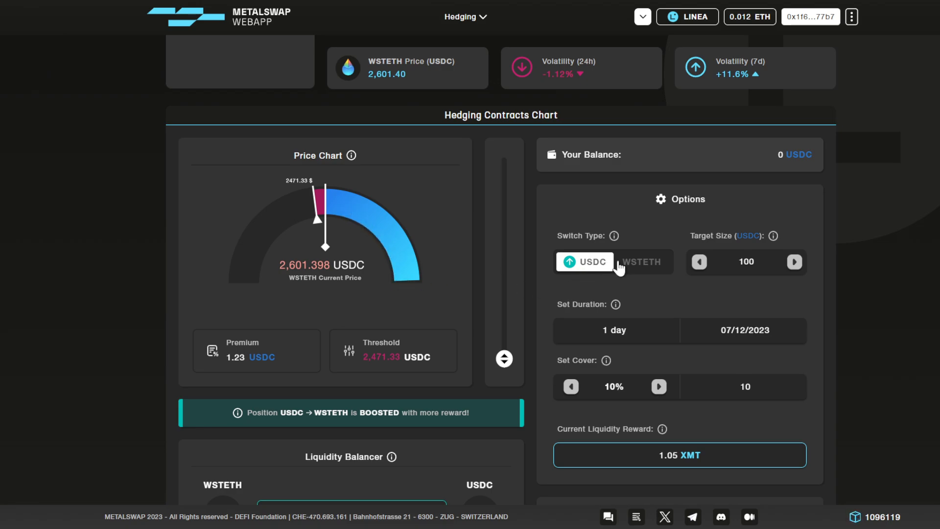
# Switch the hedge type back to WSTETH with a 0.05 WSTETH target
pyautogui.click(641, 262)
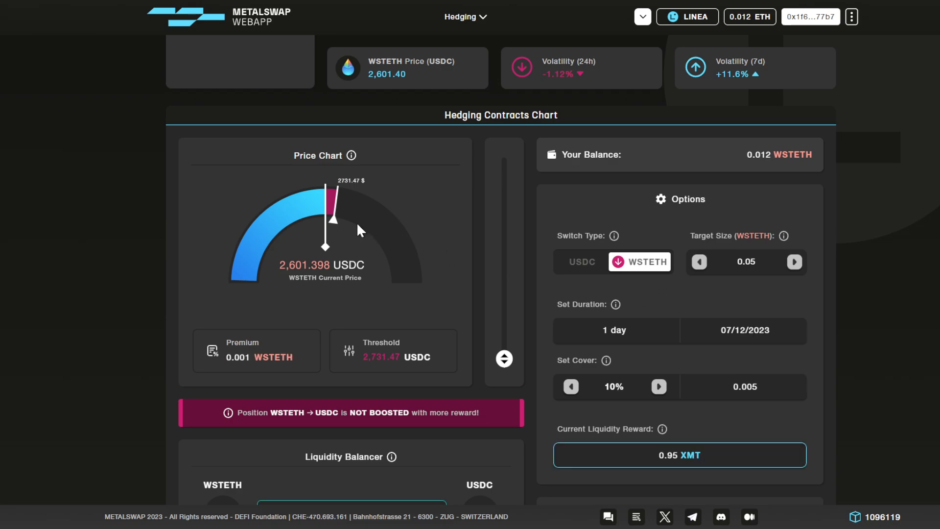
pyautogui.moveTo(316, 217)
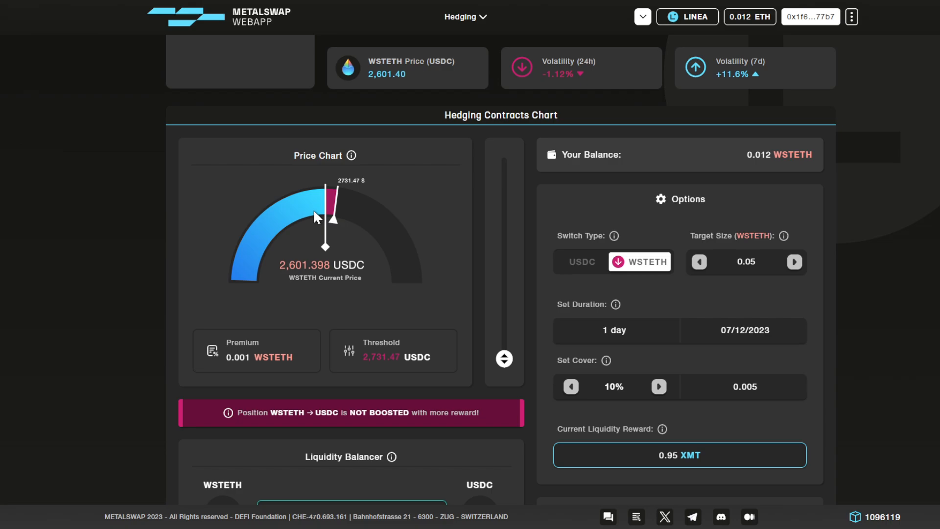
pyautogui.moveTo(308, 215)
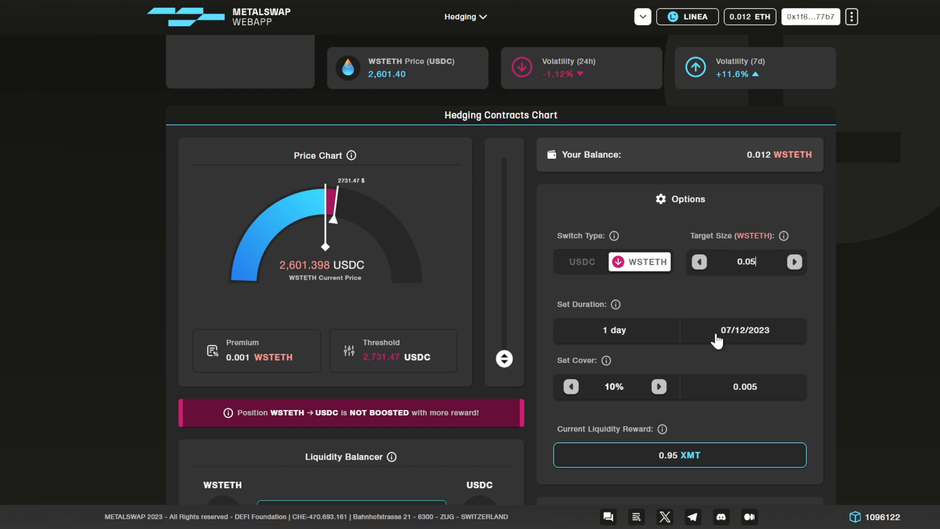
pyautogui.moveTo(733, 333)
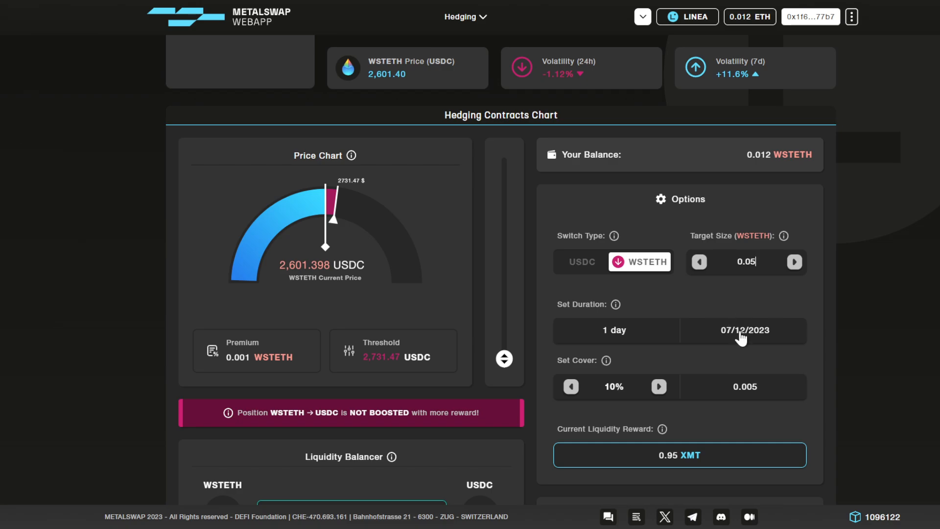
# Pick 13 December 2023 as the hedge end date, then reopen the date field
pyautogui.click(745, 330)
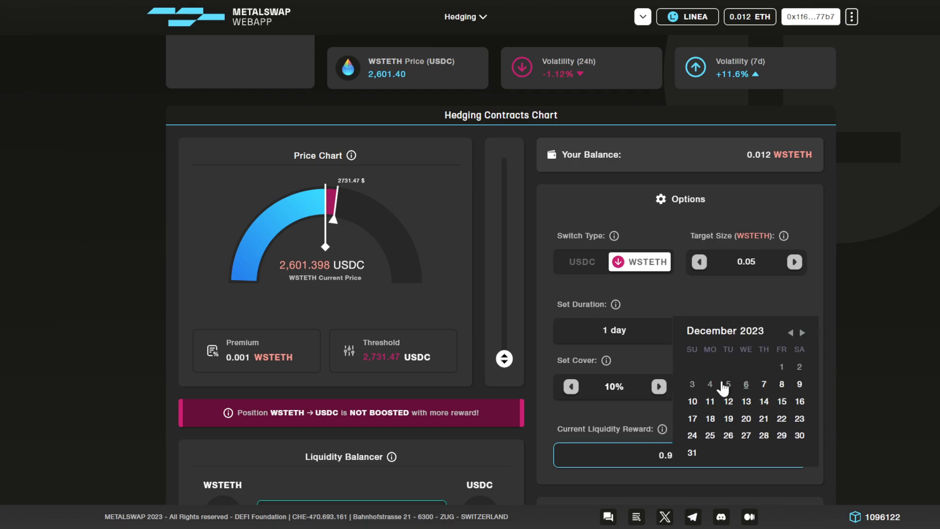
pyautogui.click(746, 402)
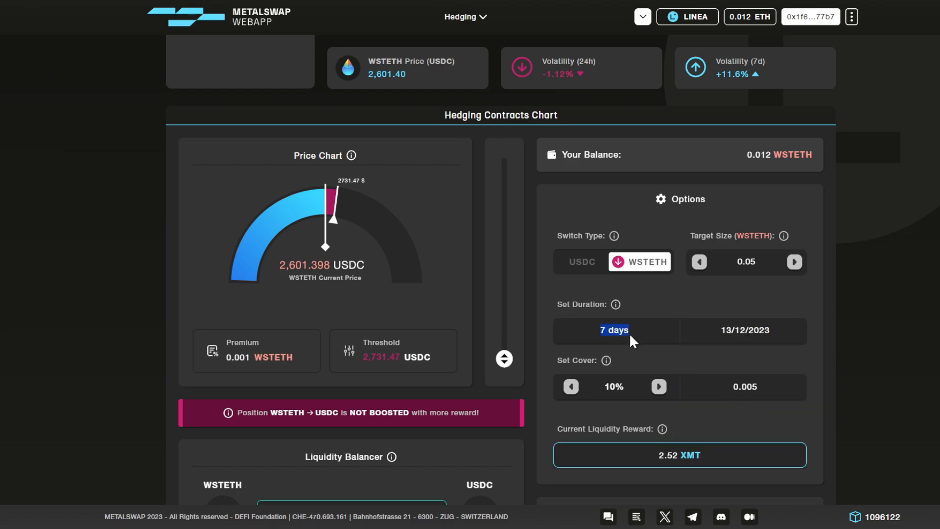
pyautogui.click(744, 330)
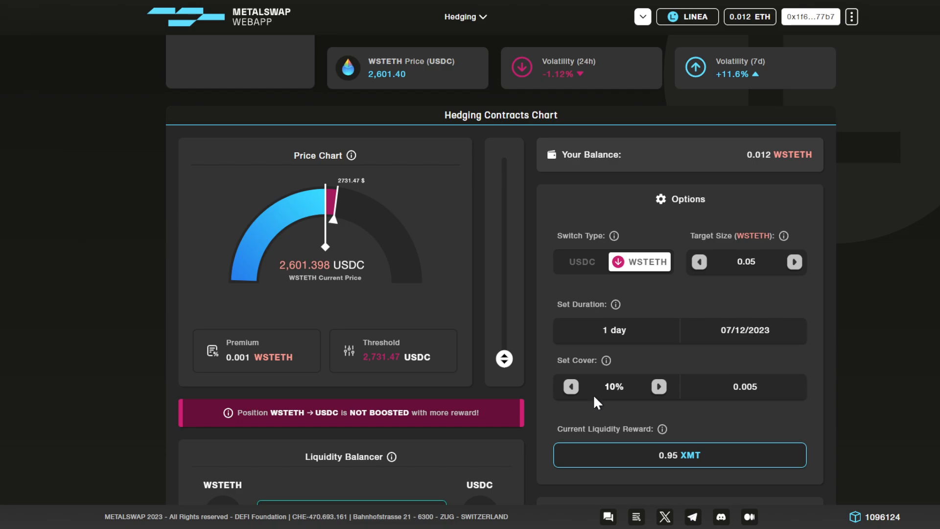
pyautogui.moveTo(624, 402)
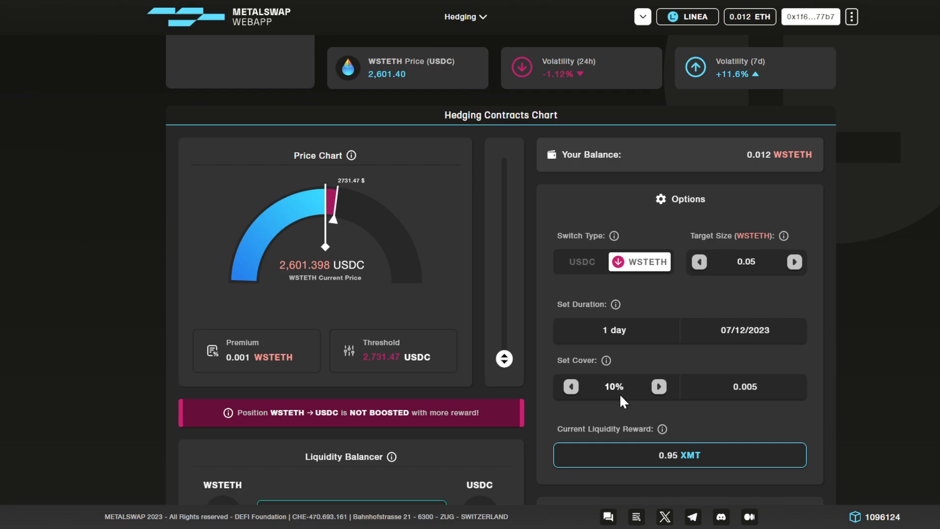
# Preview a 67% cover on the slider, then return it to 10% (2,731.47 USDC)
pyautogui.click(658, 386)
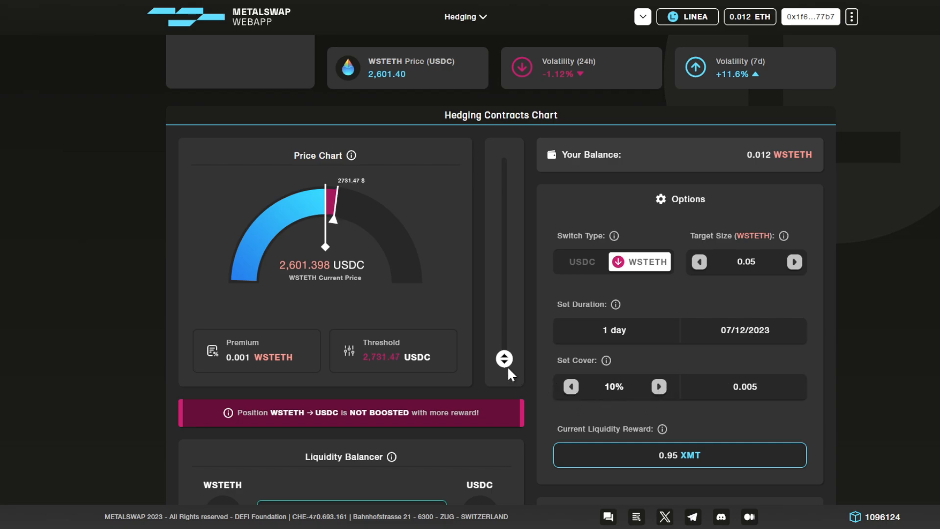
pyautogui.moveTo(505, 358); pyautogui.dragTo(504, 215)
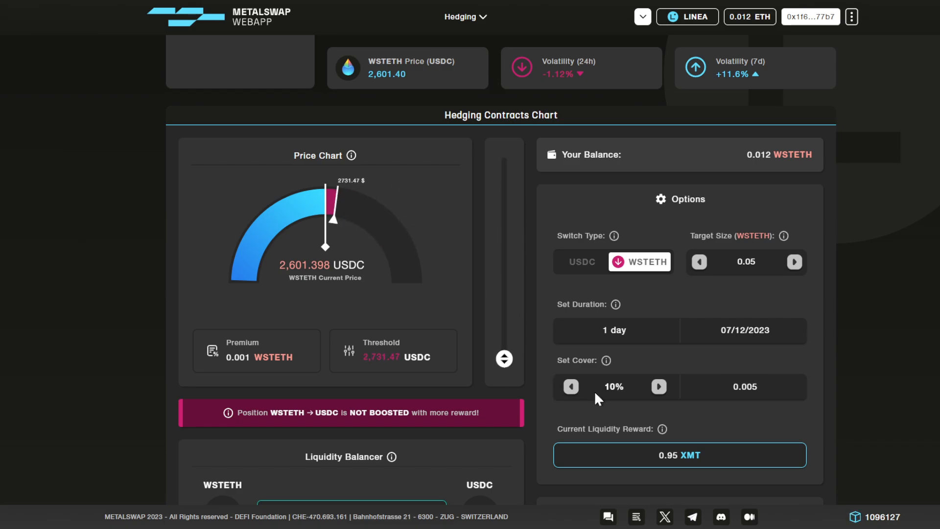
pyautogui.moveTo(504, 359)
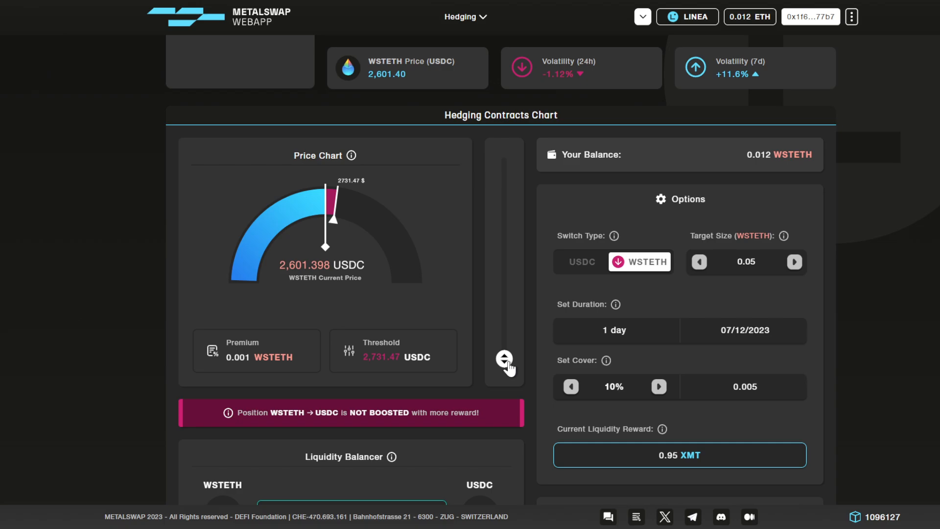
pyautogui.moveTo(504, 360); pyautogui.dragTo(505, 237)
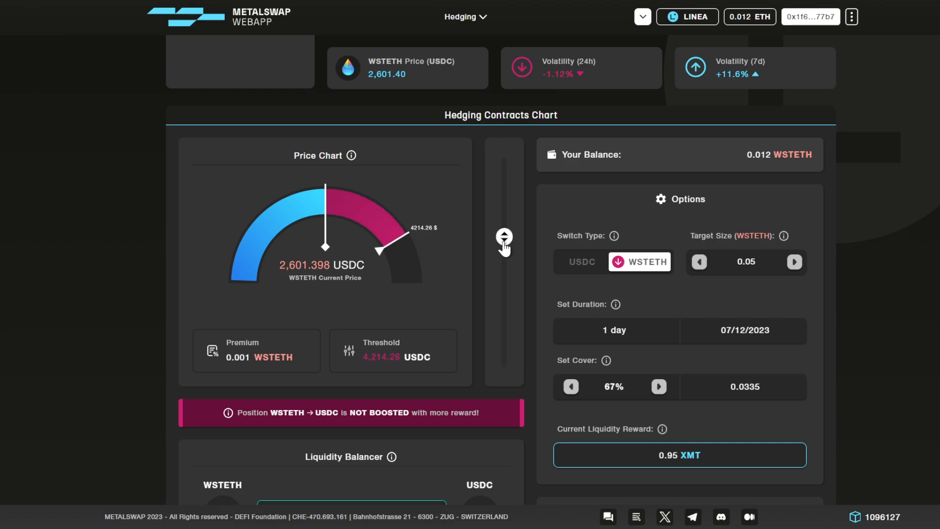
pyautogui.moveTo(505, 236); pyautogui.dragTo(505, 358)
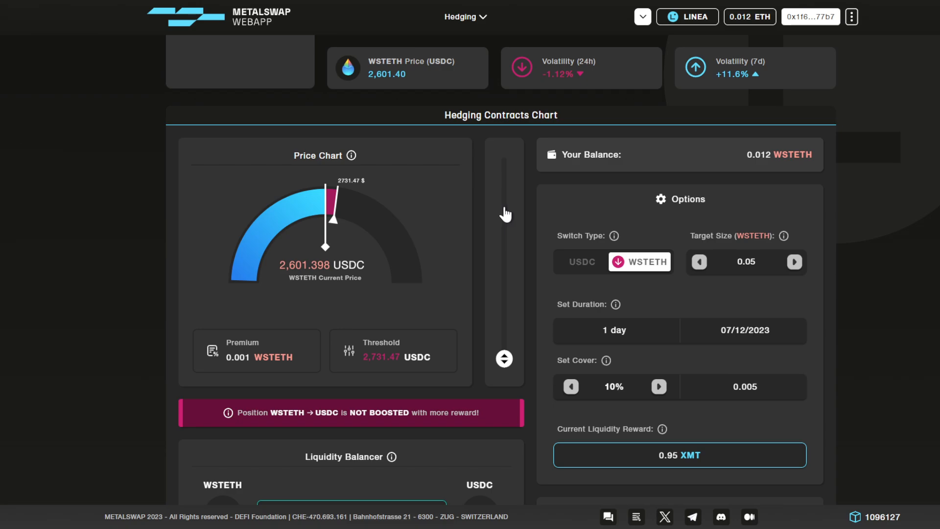
pyautogui.moveTo(486, 382)
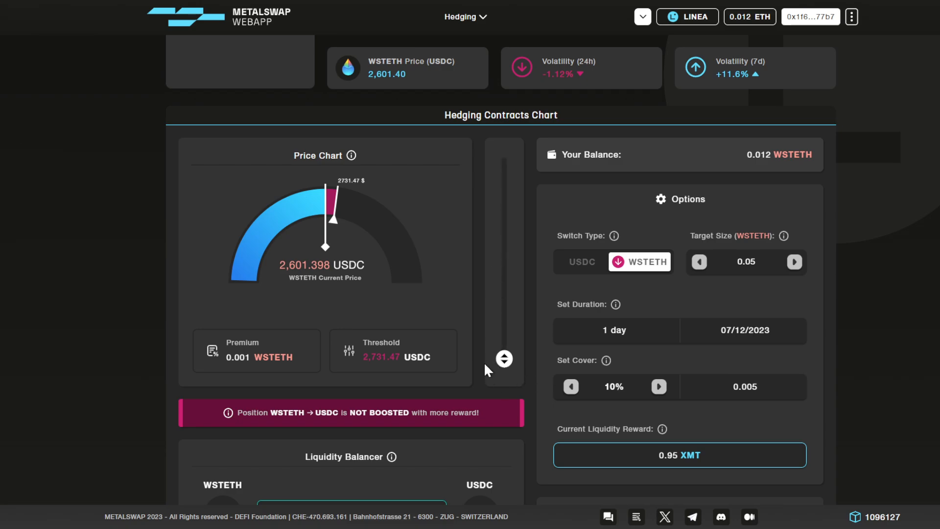
# Scroll down and request the wstETH spending allowance
pyautogui.scroll(-3)
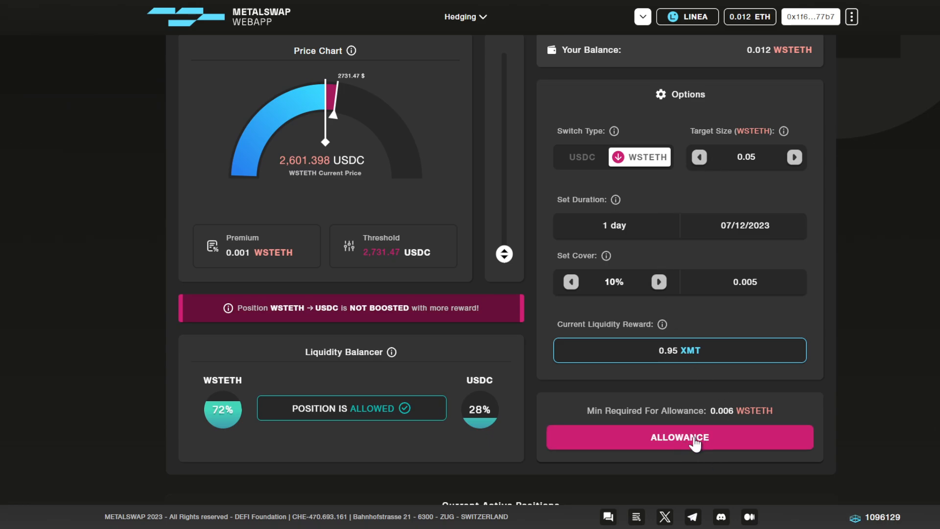
pyautogui.moveTo(662, 451)
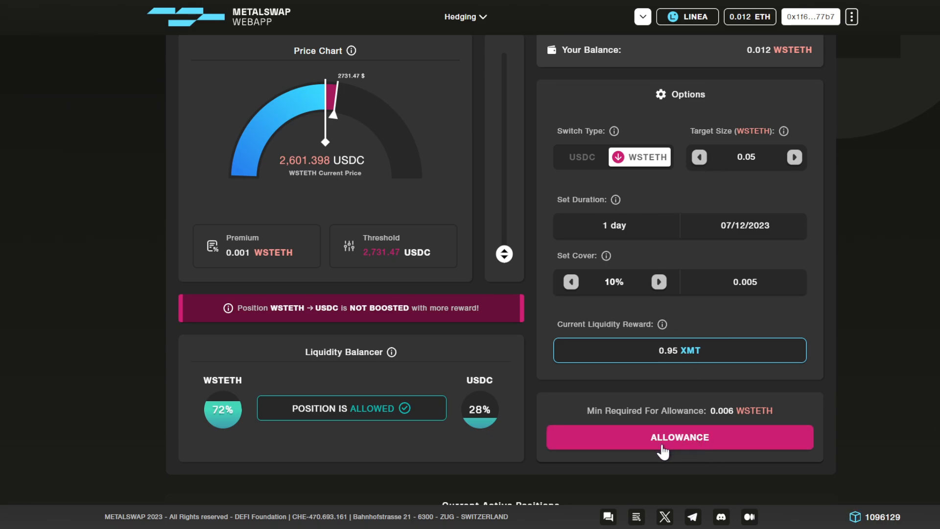
pyautogui.moveTo(704, 447)
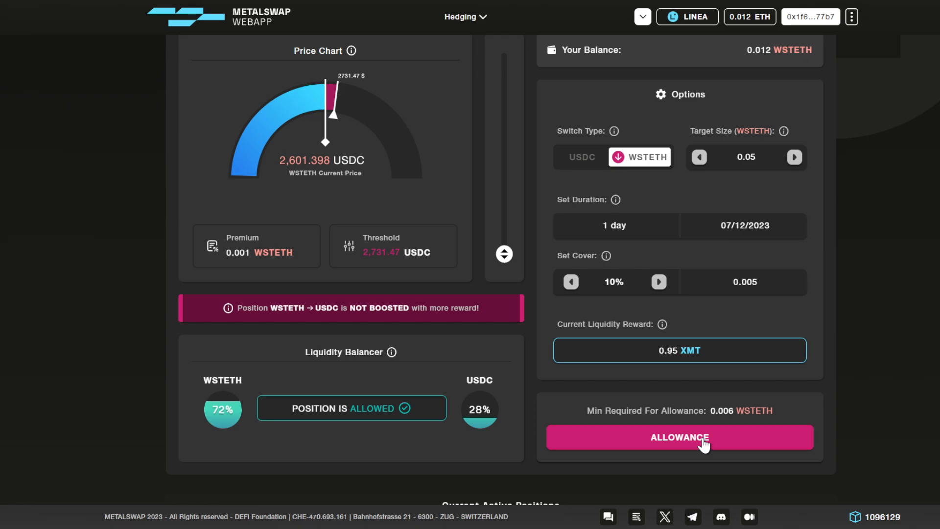
pyautogui.moveTo(684, 455)
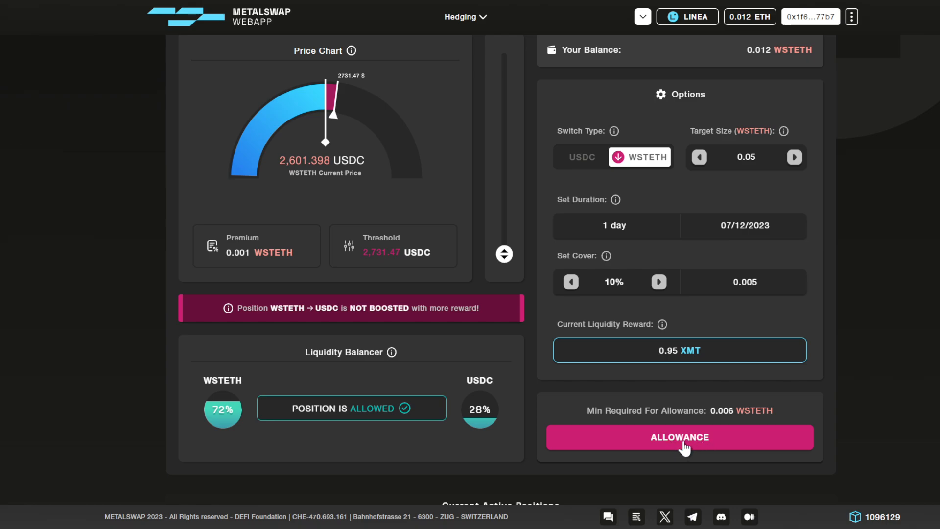
pyautogui.click(680, 438)
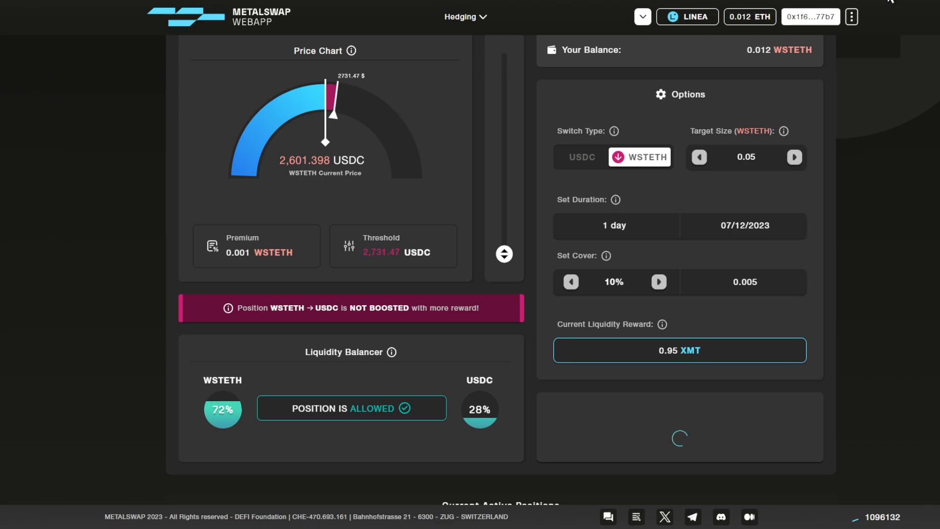
pyautogui.moveTo(629, 125)
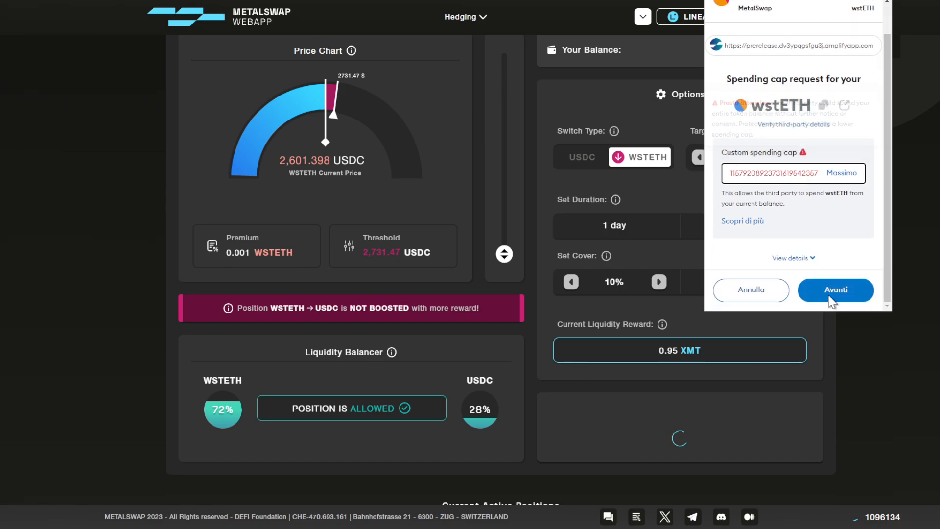
# Approve the wstETH spending cap in MetaMask with Avanti and Approva
pyautogui.click(835, 290)
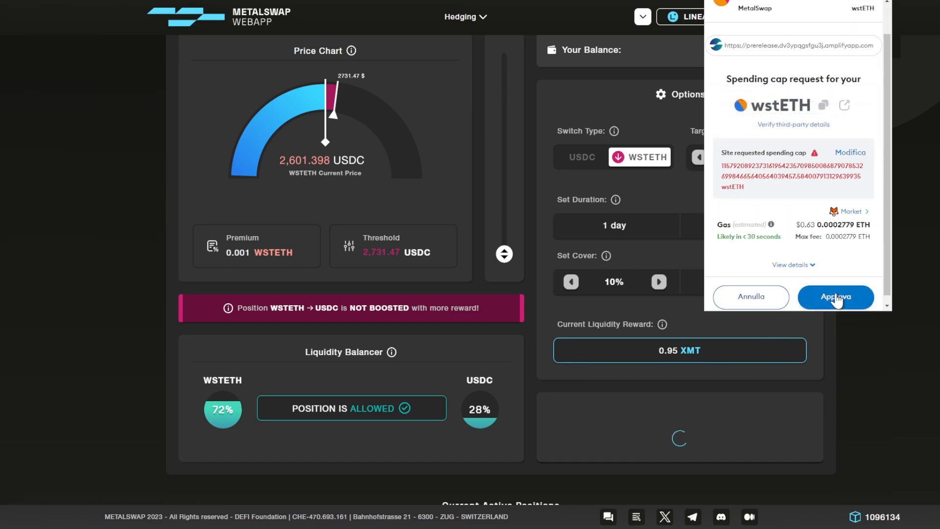
pyautogui.click(836, 296)
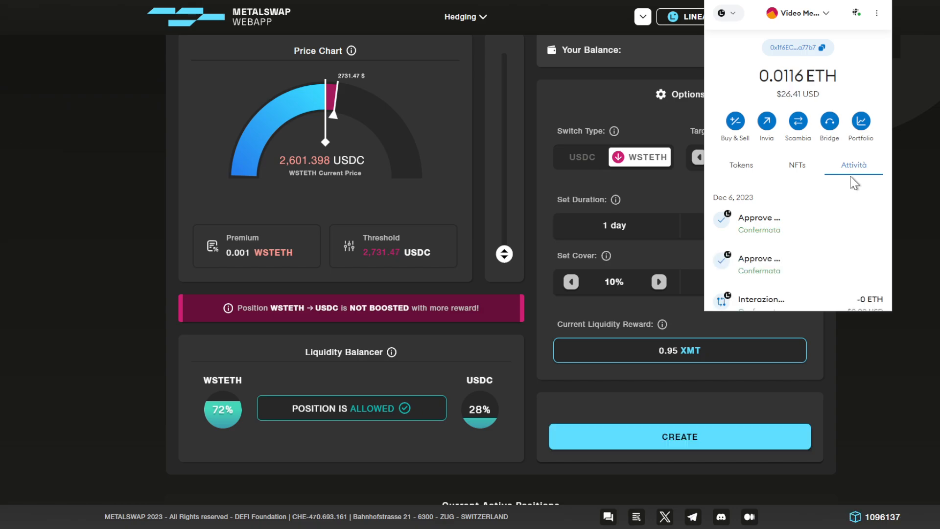
pyautogui.moveTo(702, 414)
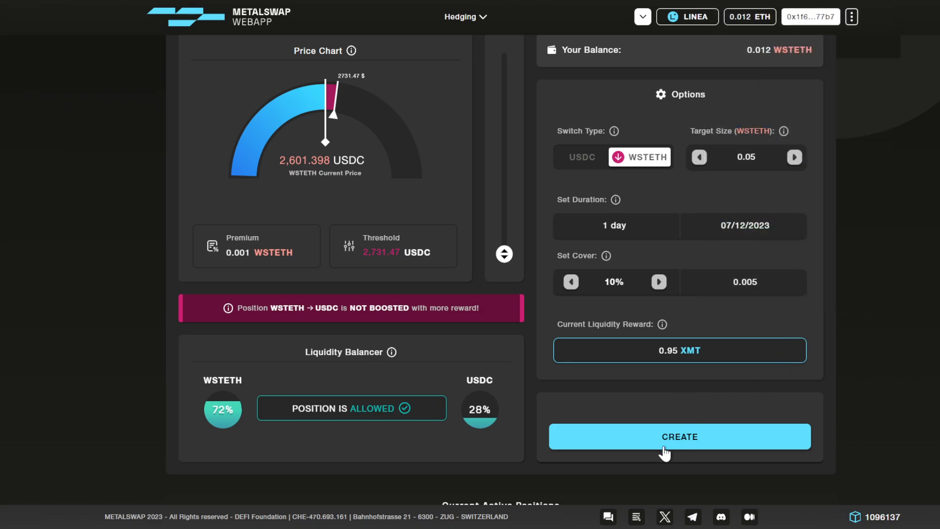
pyautogui.moveTo(710, 446)
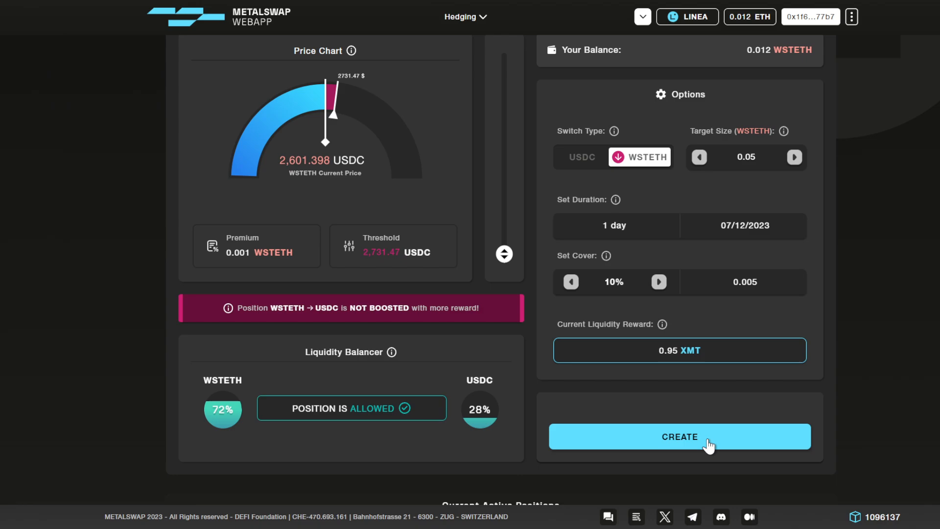
# Create the 0.05 WSTETH hedging position with 10% cover
pyautogui.click(681, 437)
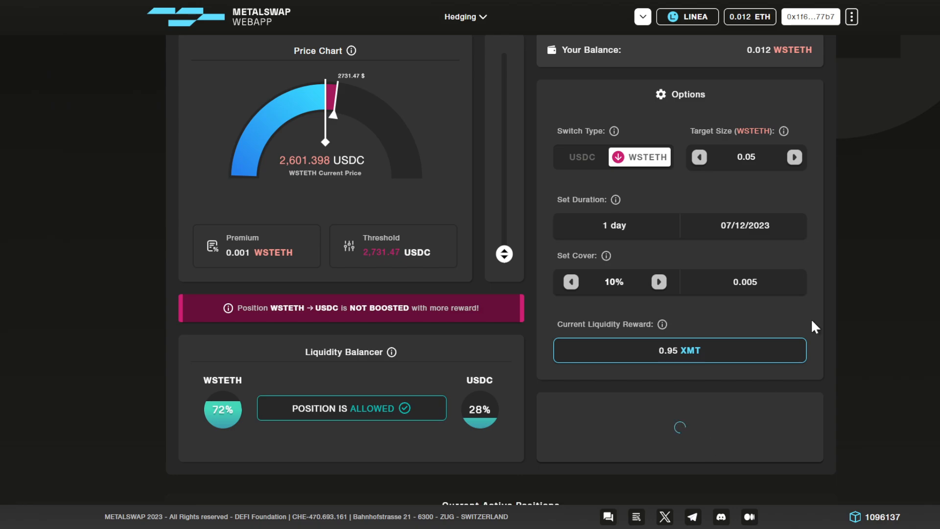
pyautogui.moveTo(887, 72)
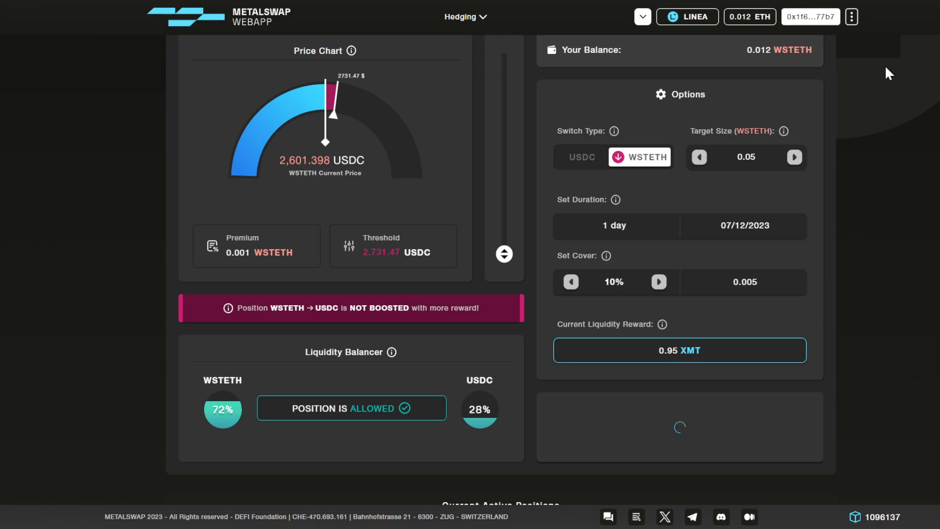
pyautogui.moveTo(901, 44)
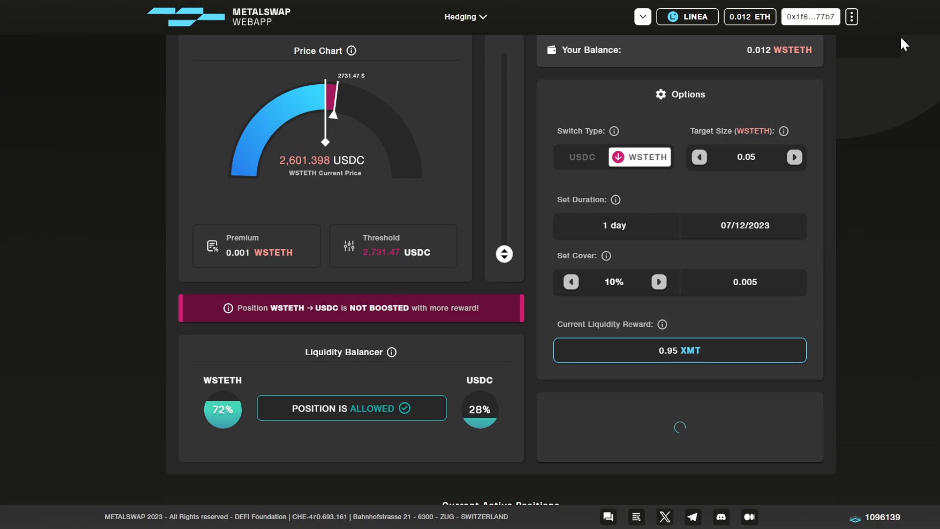
pyautogui.moveTo(927, 100)
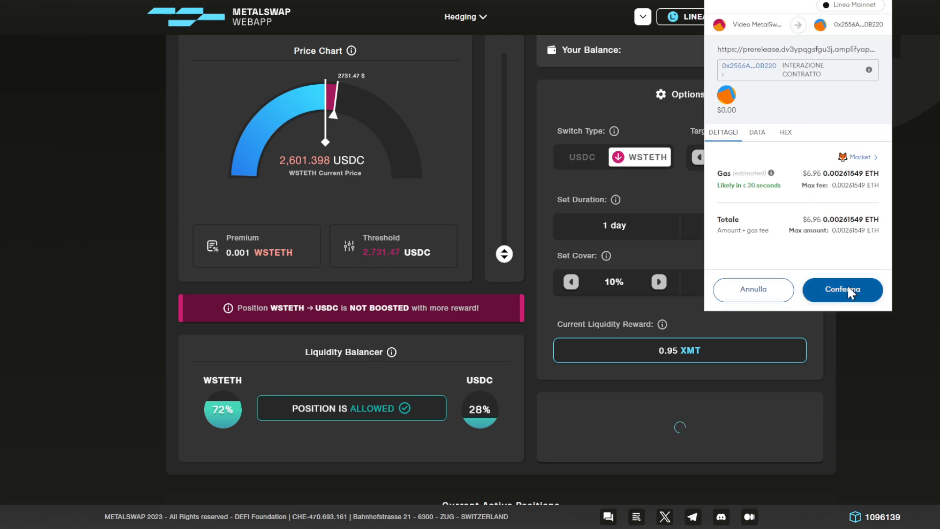
# Confirm the position creation transaction in MetaMask with Conferma
pyautogui.click(843, 290)
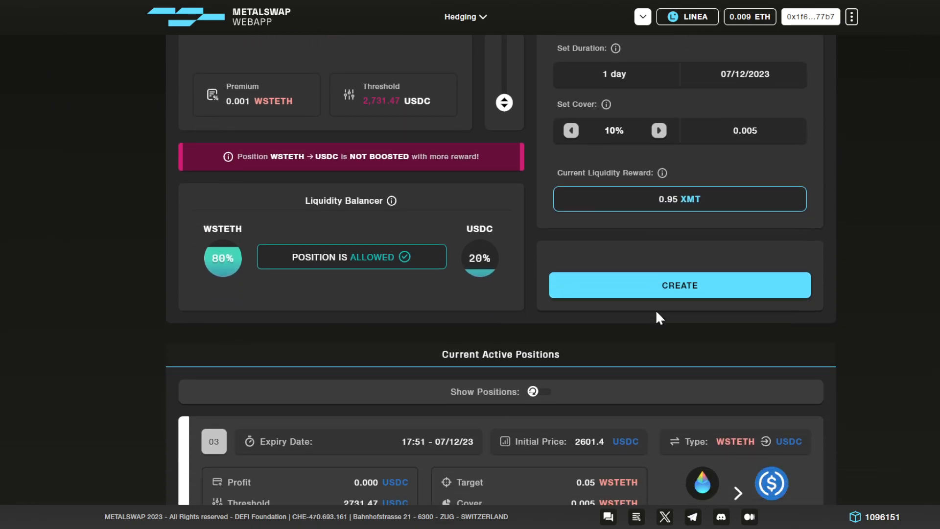
pyautogui.scroll(-3)
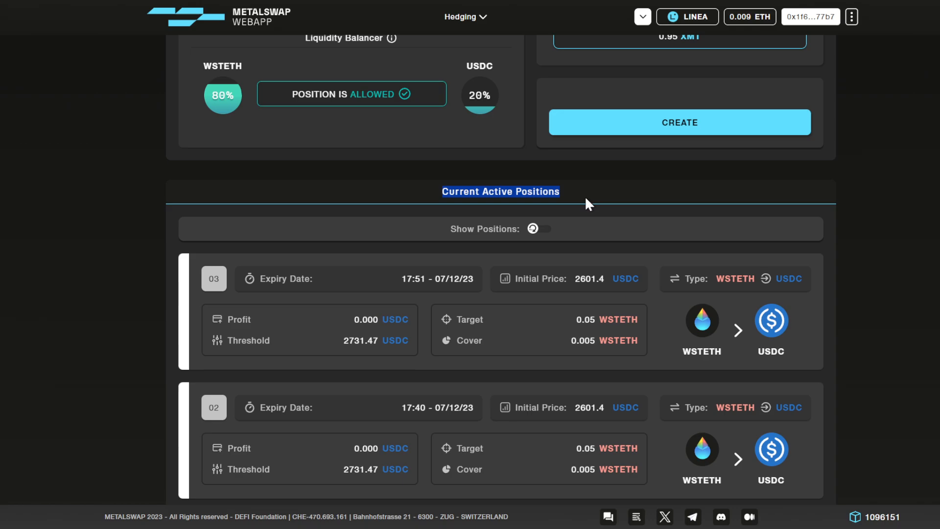
pyautogui.moveTo(591, 211)
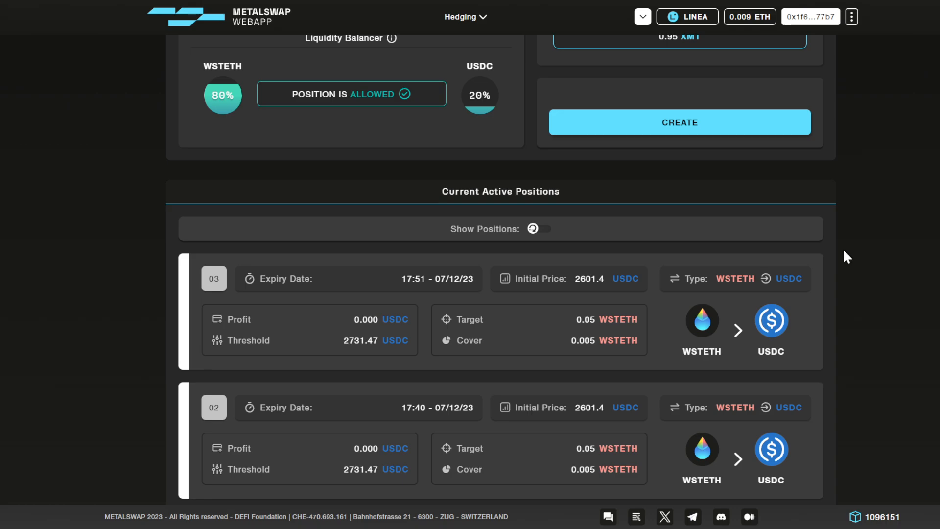
pyautogui.moveTo(288, 295)
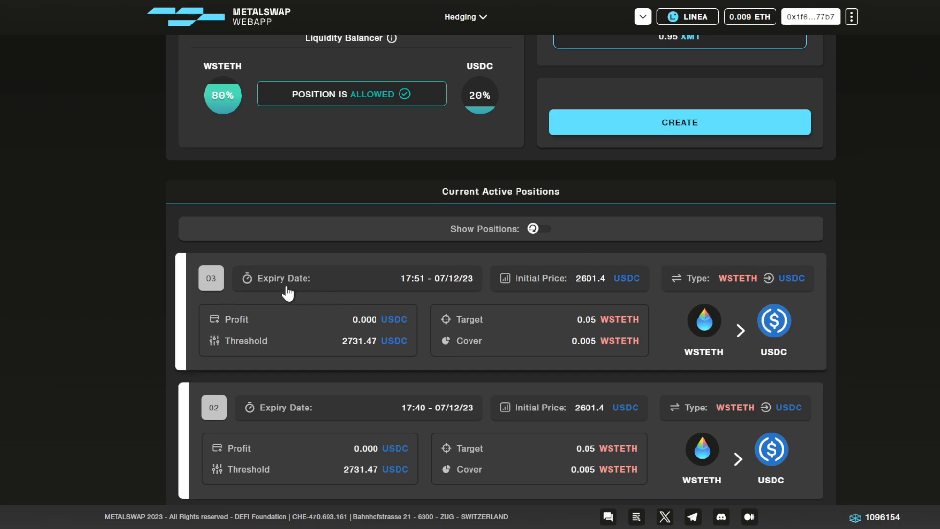
pyautogui.moveTo(573, 294)
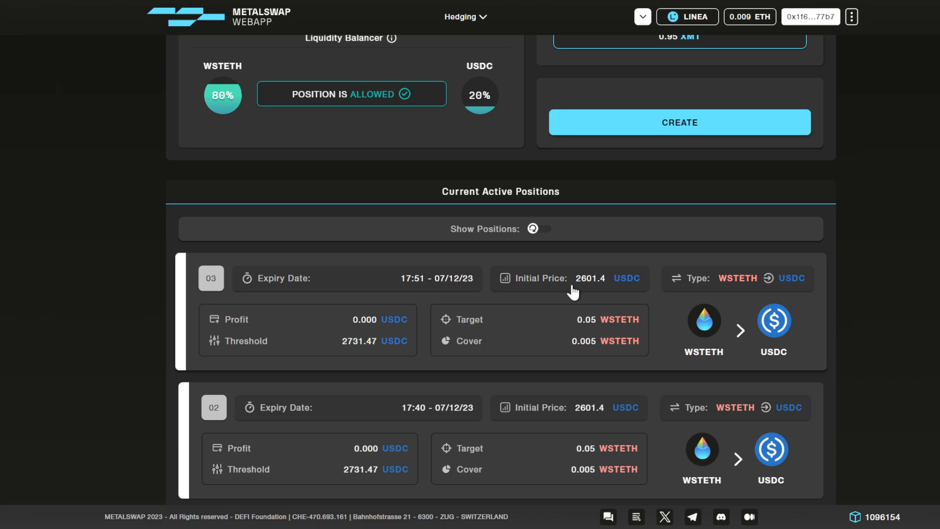